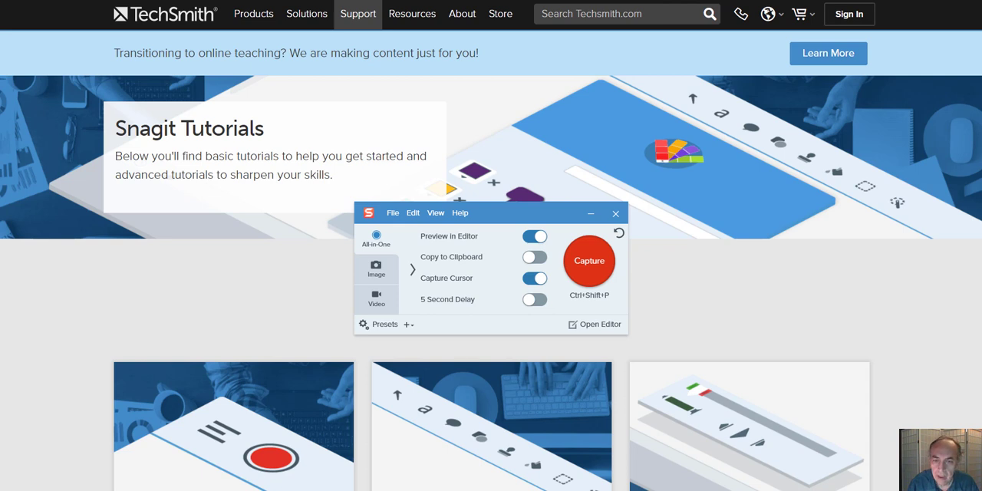
mouse_move(507, 215)
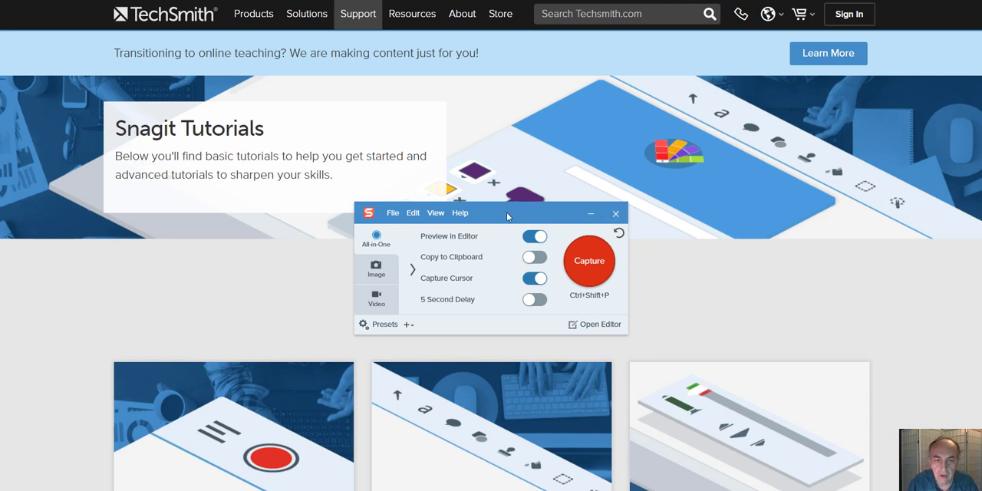
Reposition the capture panel, then toggle Preview in Editor off and back on to bring up the Editor
left_click_drag(507, 213, 485, 228)
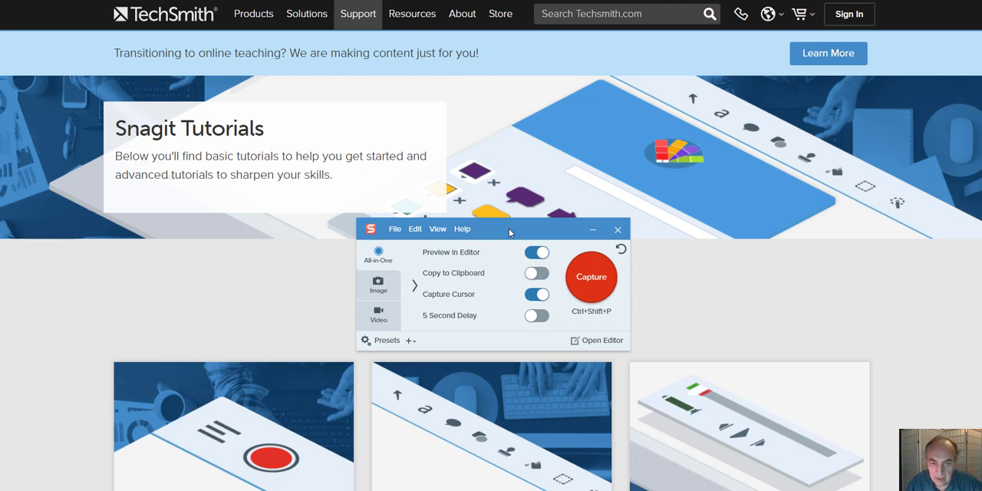
left_click_drag(510, 229, 499, 230)
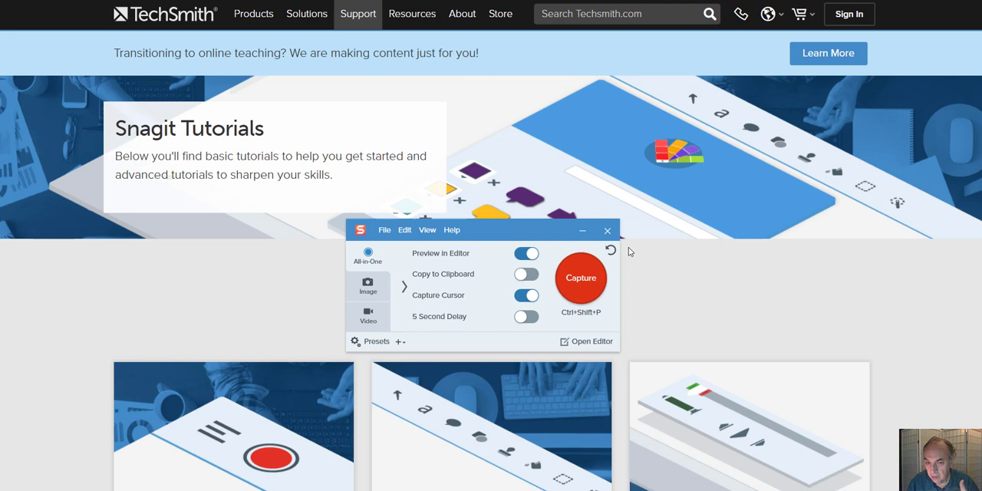
mouse_move(665, 272)
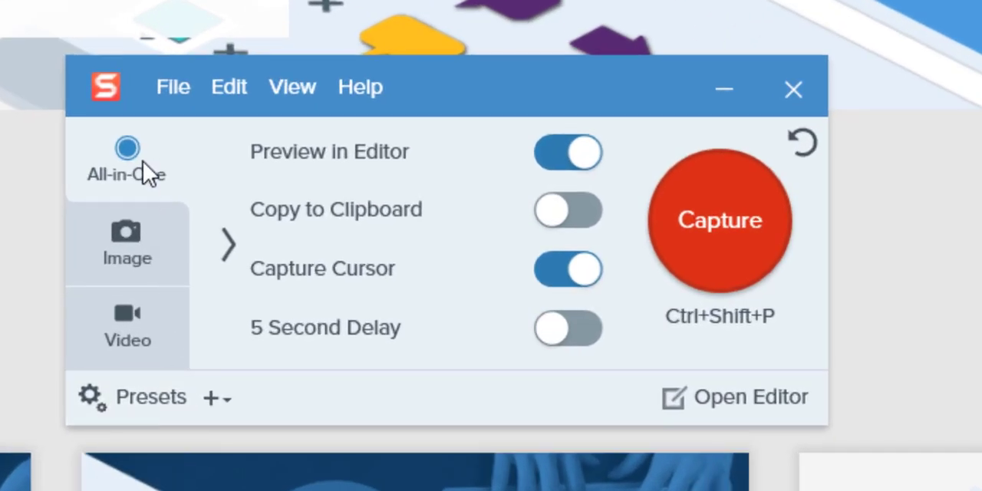
mouse_move(146, 250)
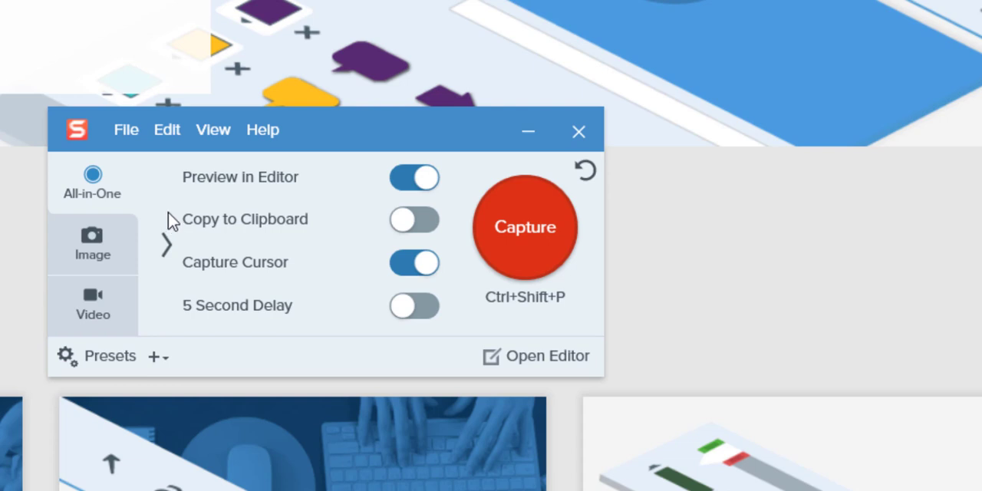
mouse_move(396, 194)
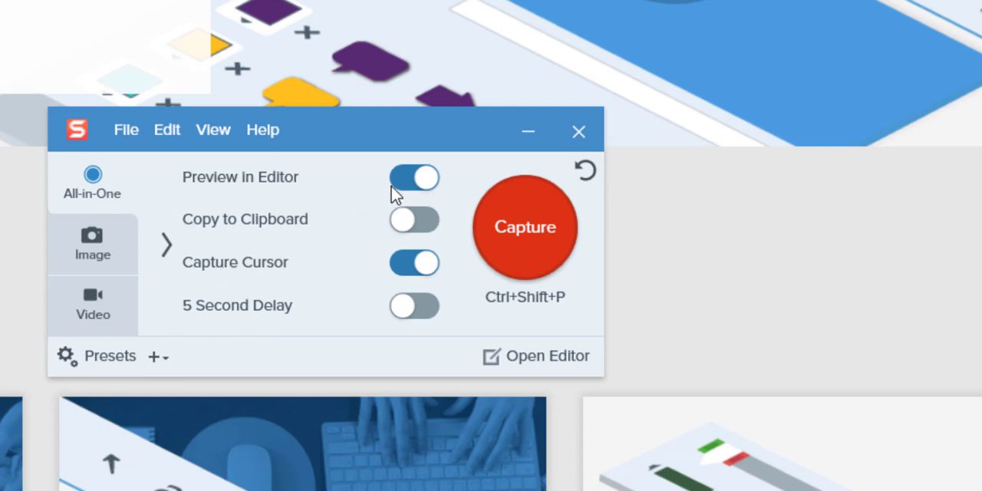
left_click(415, 177)
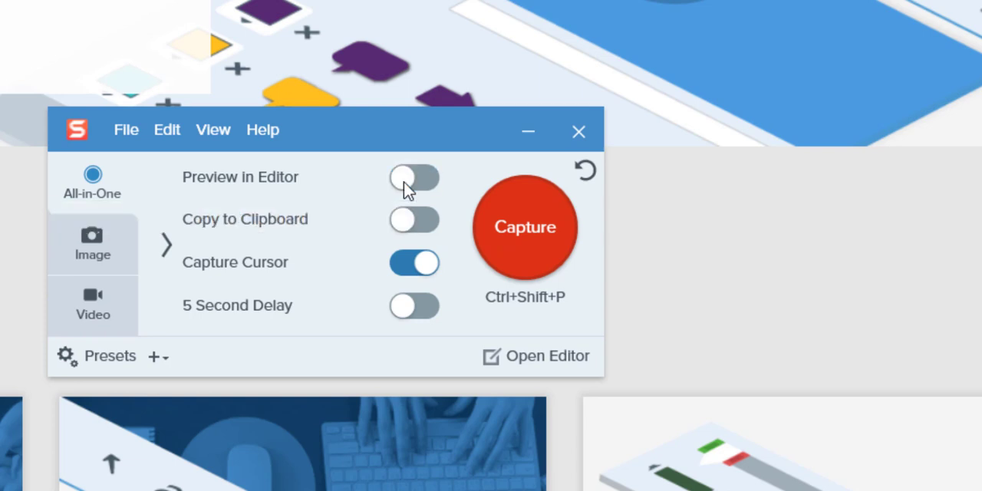
left_click(414, 177)
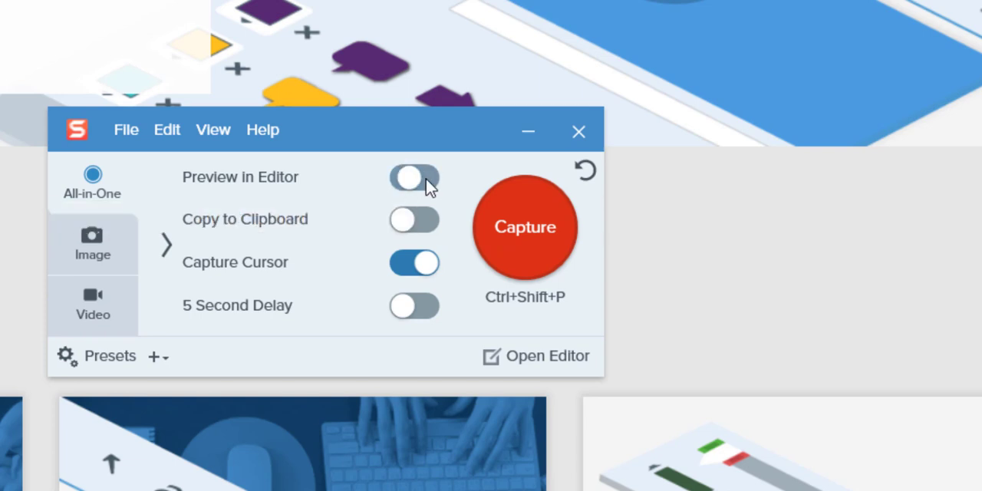
left_click(414, 178)
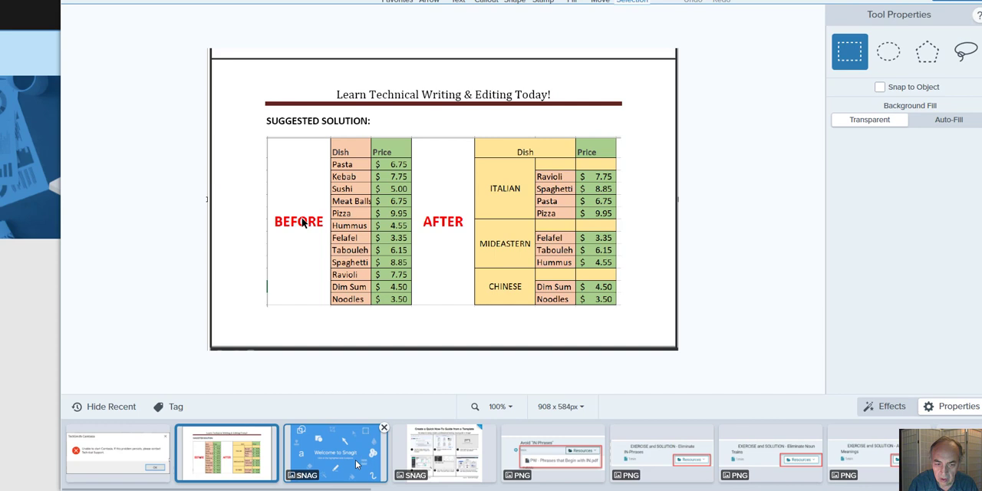
Return from Snagit Editor to the capture panel over the Tutorials page
left_click(334, 453)
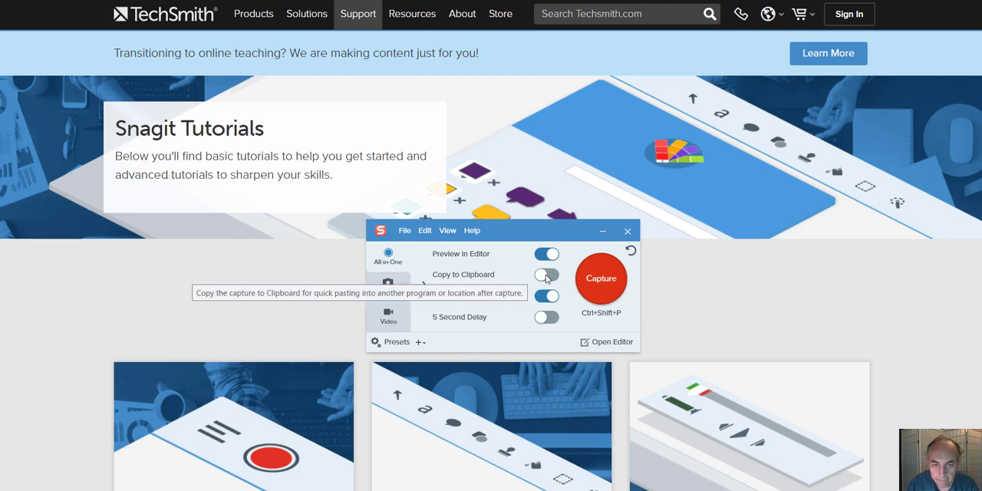
mouse_move(459, 295)
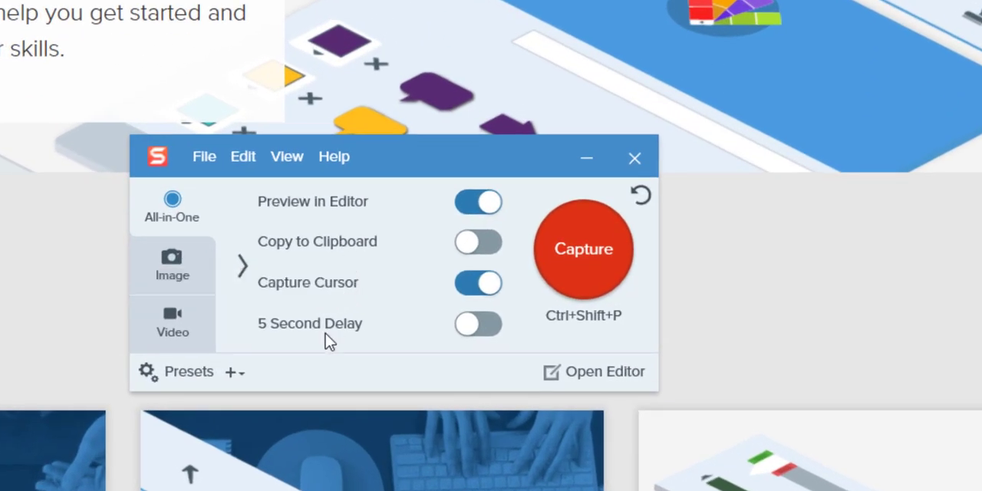
mouse_move(435, 294)
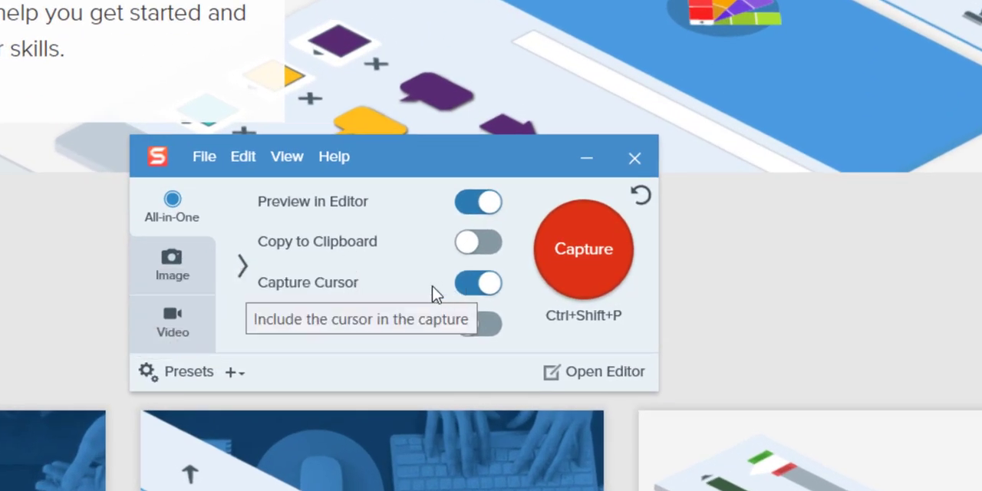
mouse_move(453, 369)
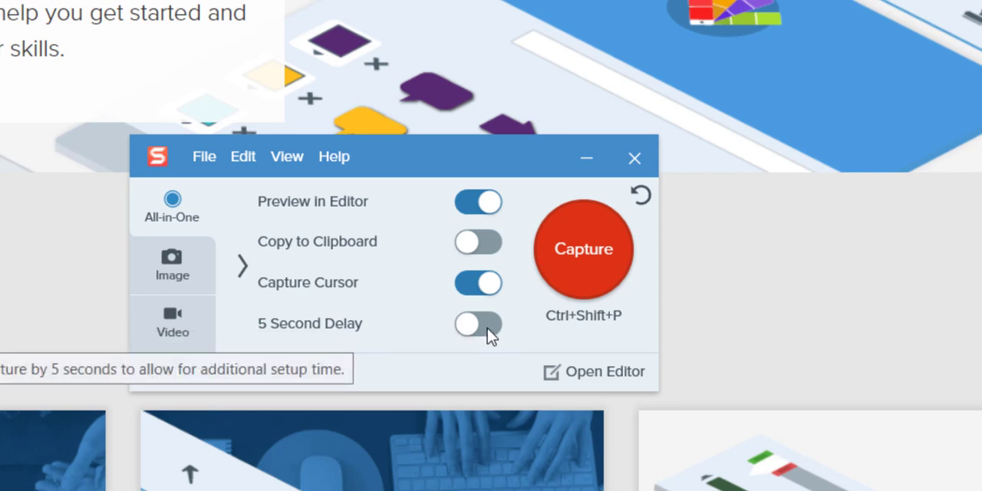
left_click(478, 323)
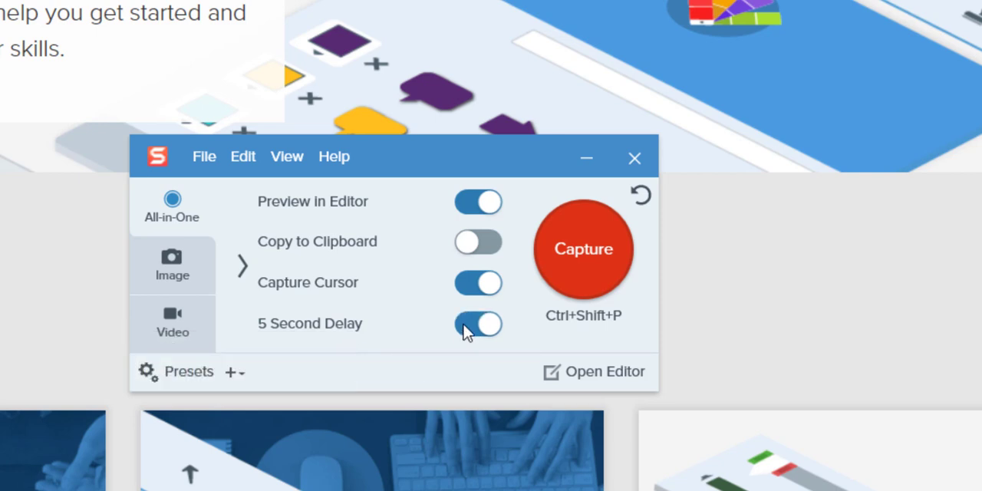
left_click(478, 323)
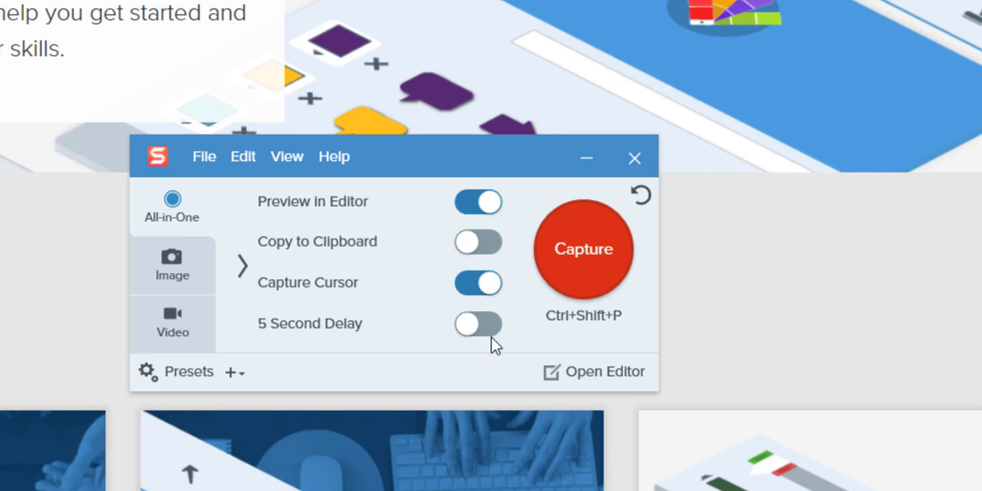
mouse_move(323, 340)
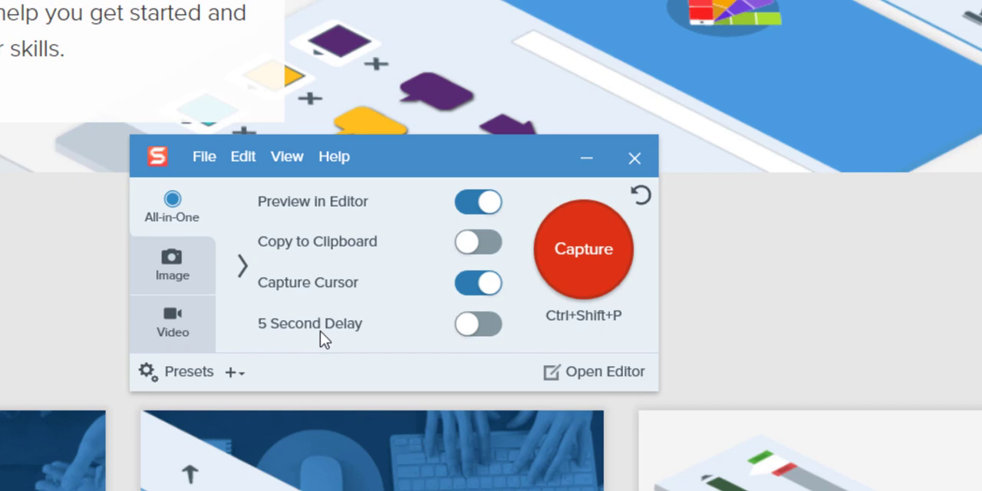
mouse_move(394, 354)
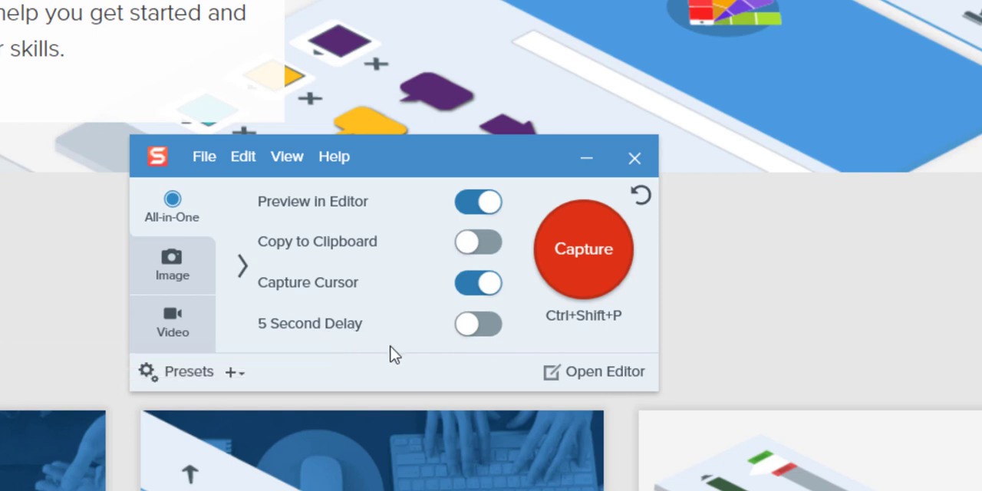
mouse_move(535, 368)
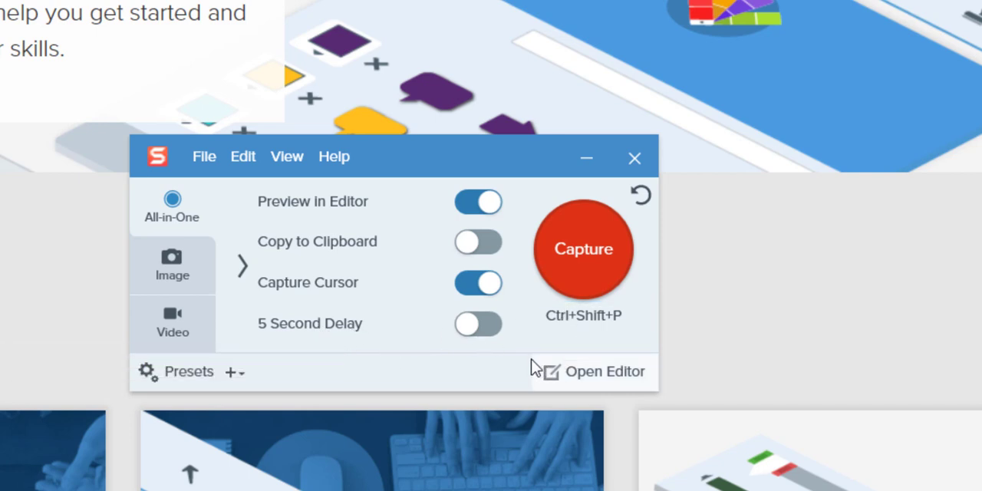
mouse_move(581, 263)
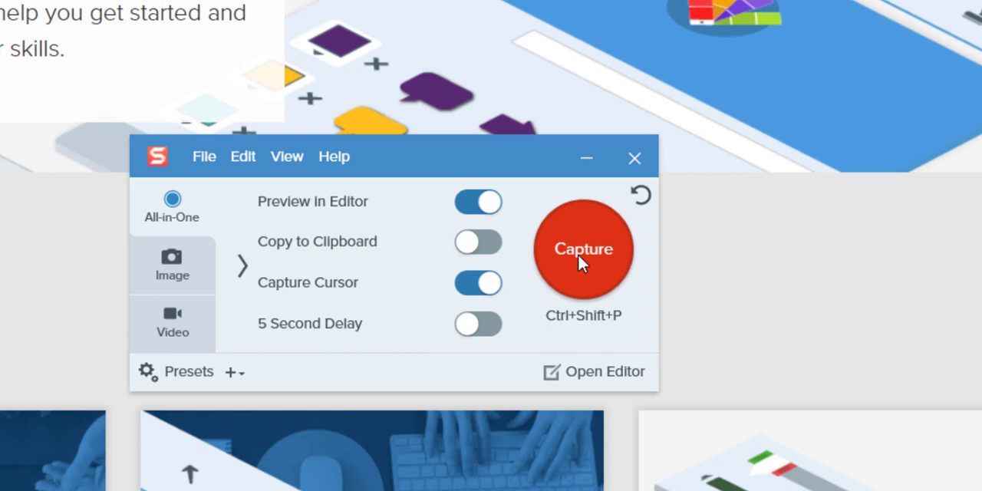
left_click(584, 248)
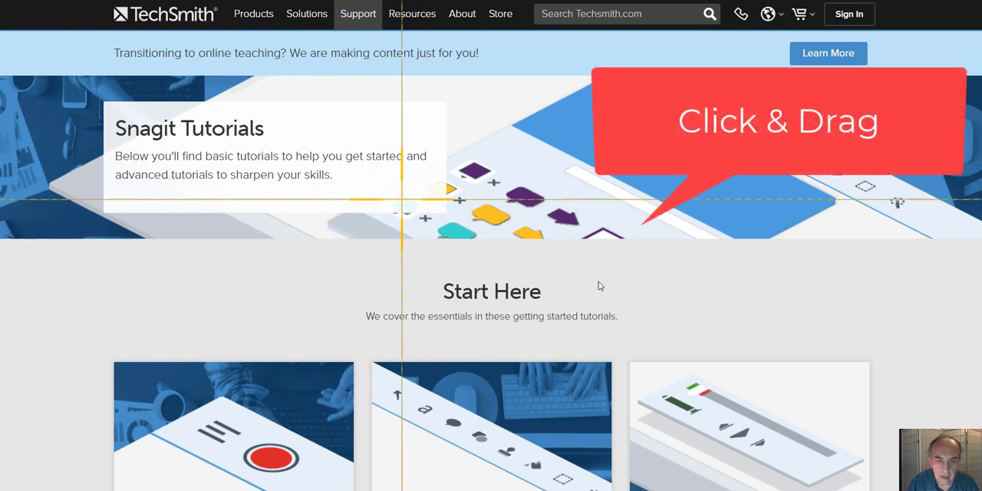
Mark a trial capture region around the Start Here heading
left_click_drag(353, 252, 721, 312)
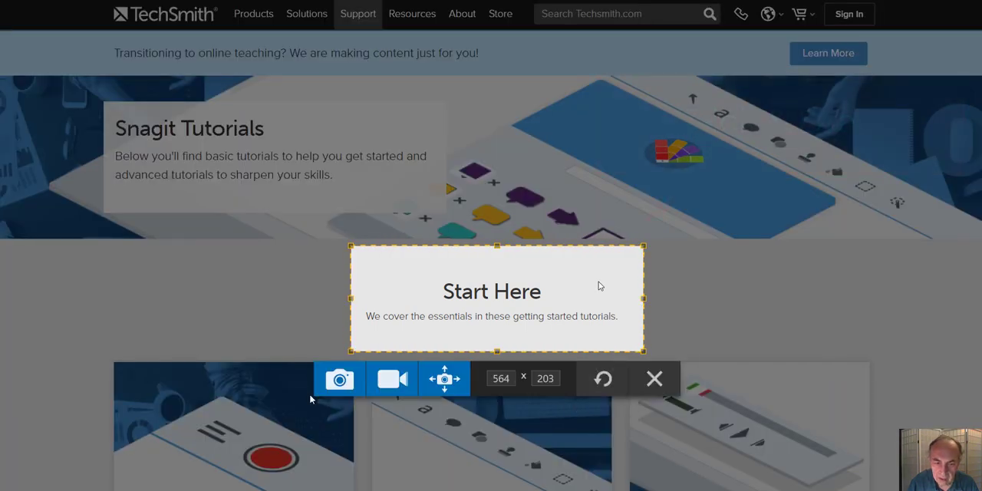
mouse_move(340, 378)
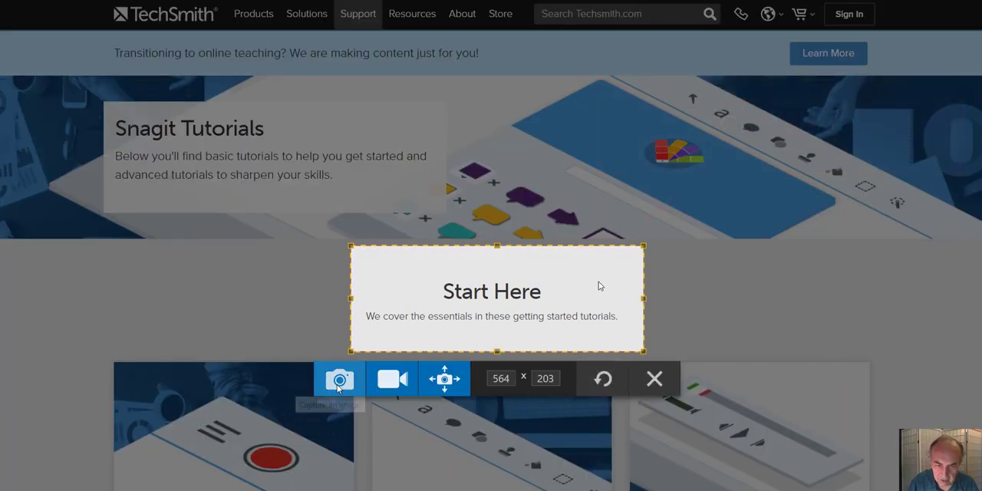
mouse_move(391, 378)
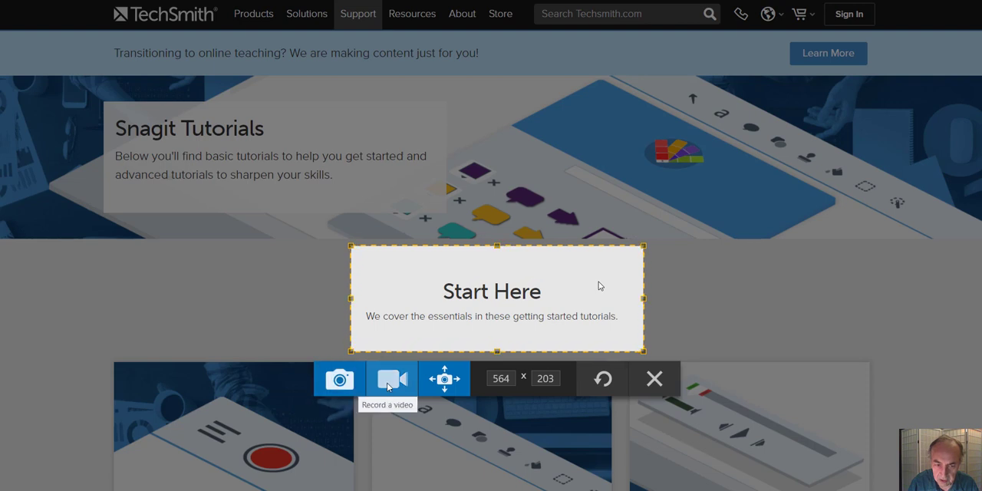
mouse_move(444, 379)
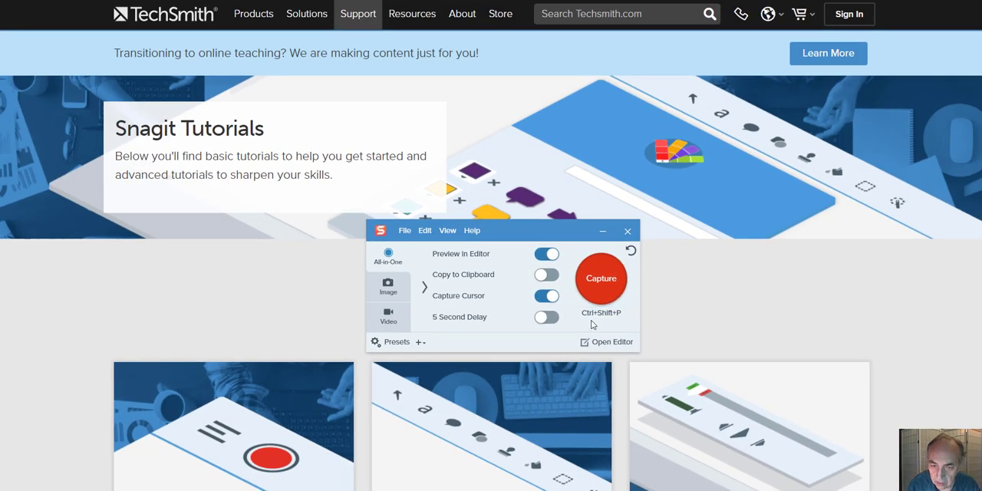
mouse_move(601, 313)
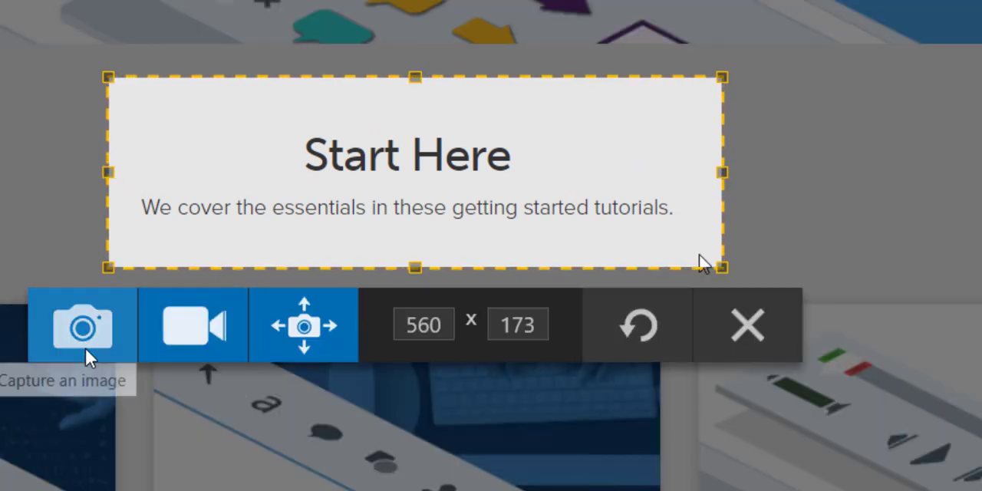
Capture the marked Start Here region as a still image
scroll("down", 3)
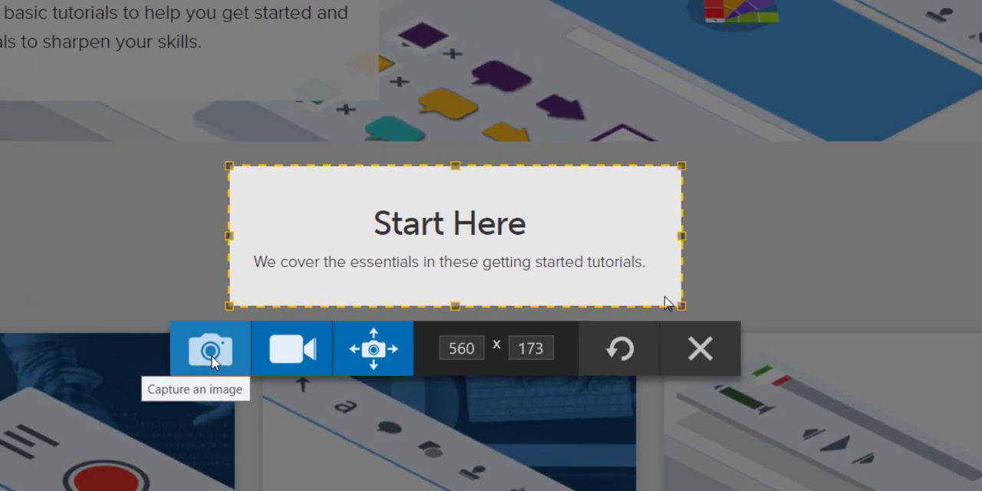
left_click(210, 348)
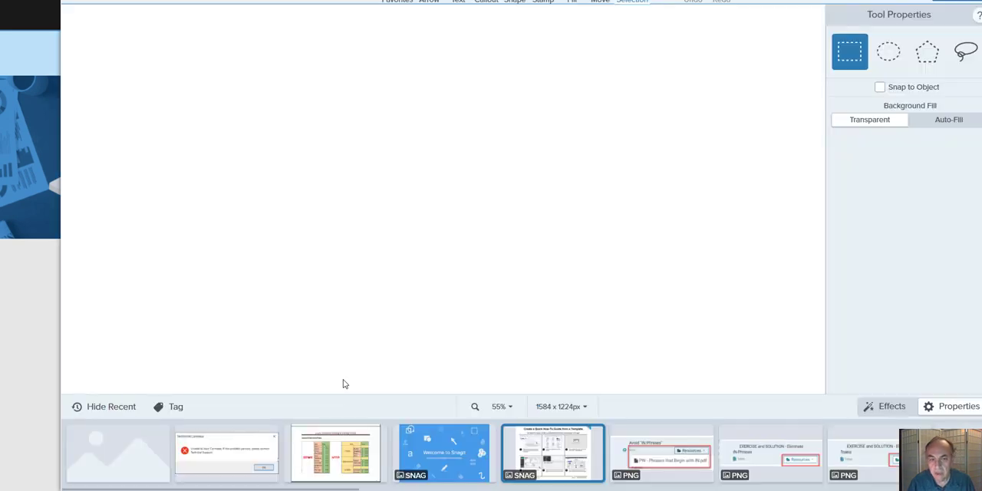
Switch to the Shape tool to draw on the Start Here capture
left_click(118, 453)
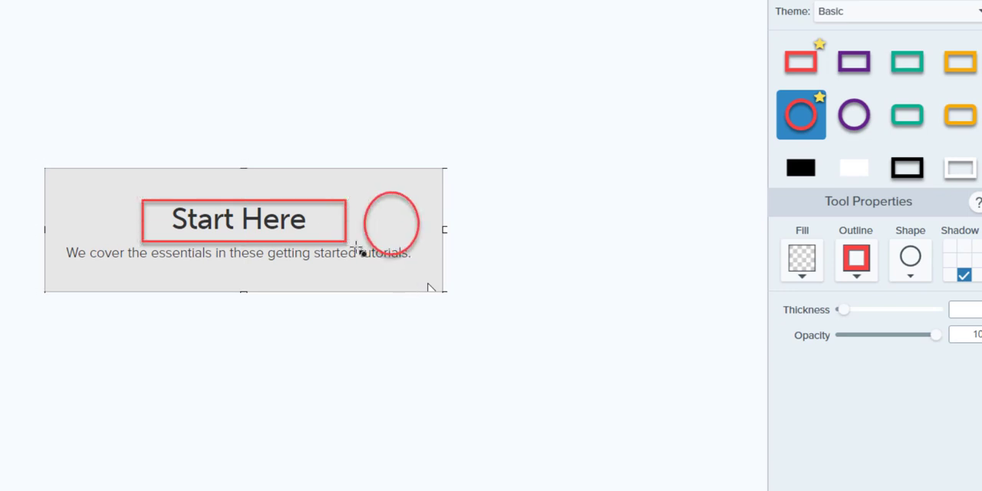
Select the ellipse and give it a teal outline with a moderately thicker stroke
left_click(391, 222)
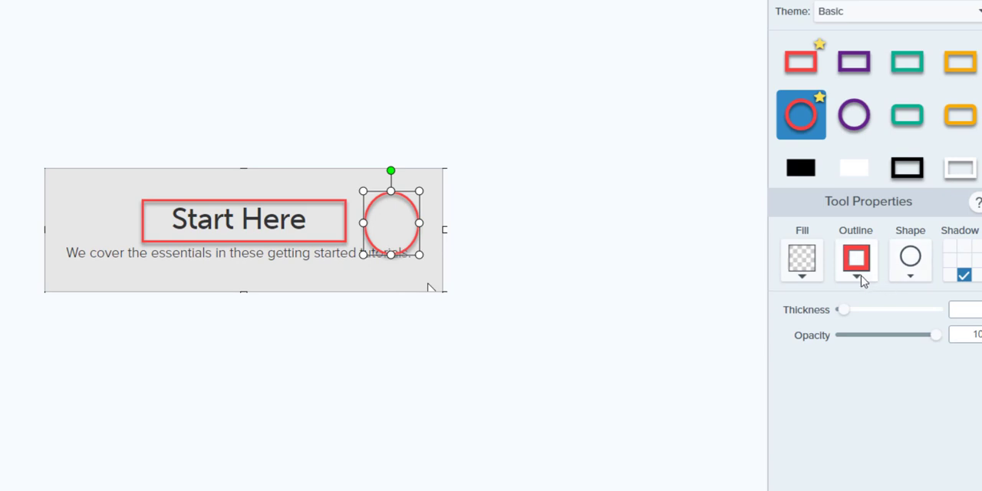
left_click(855, 260)
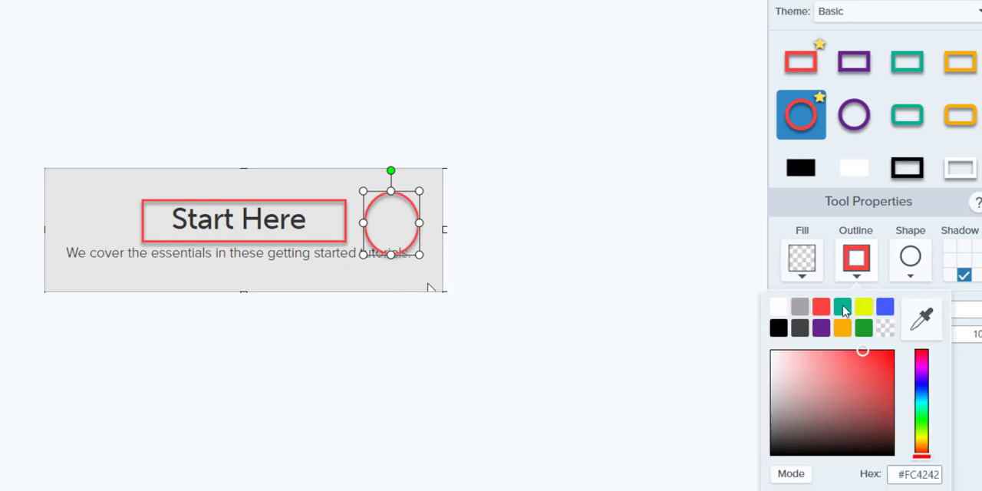
left_click(787, 307)
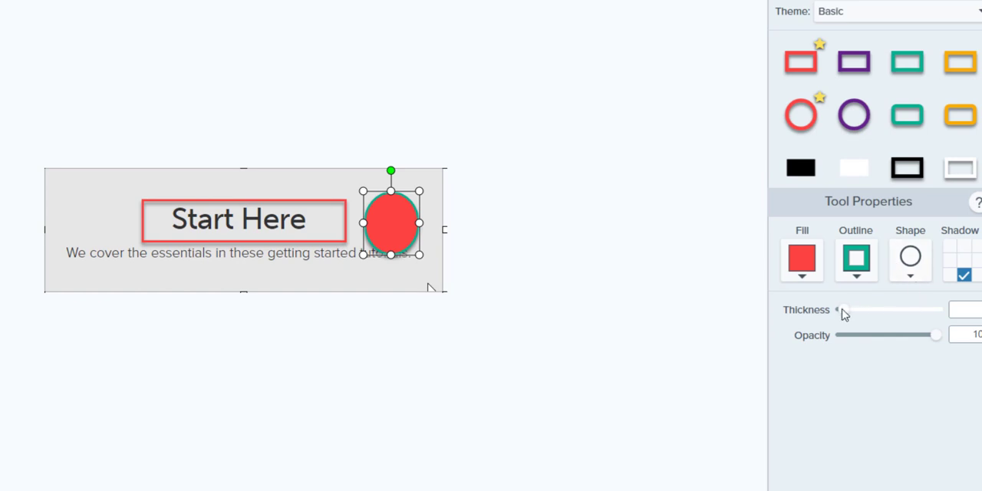
left_click_drag(841, 309, 867, 309)
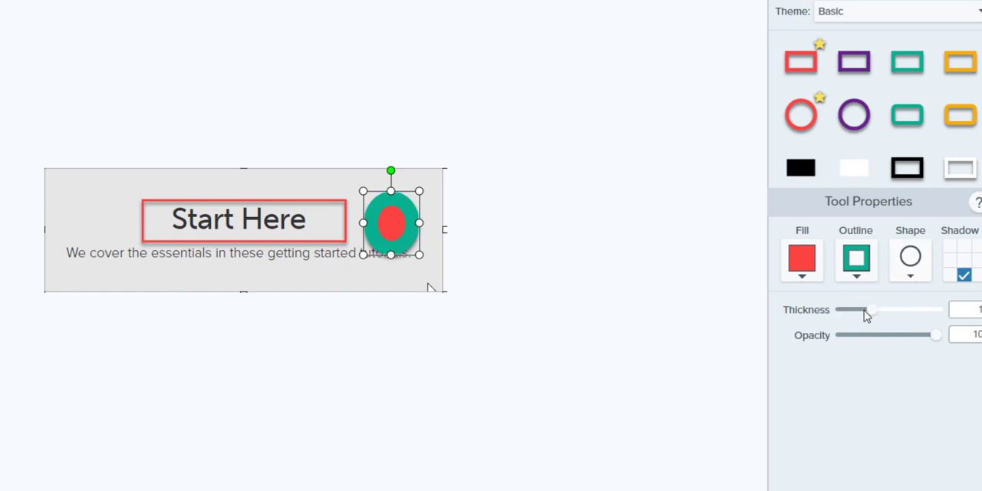
left_click_drag(871, 309, 848, 309)
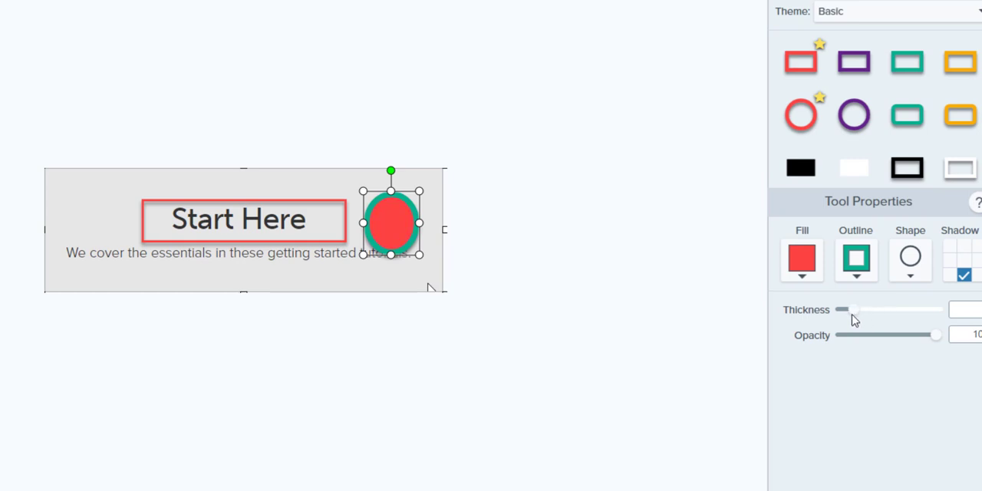
Test the ellipse's Opacity slider down to fully faded, then restore full opacity
left_click_drag(935, 335, 912, 335)
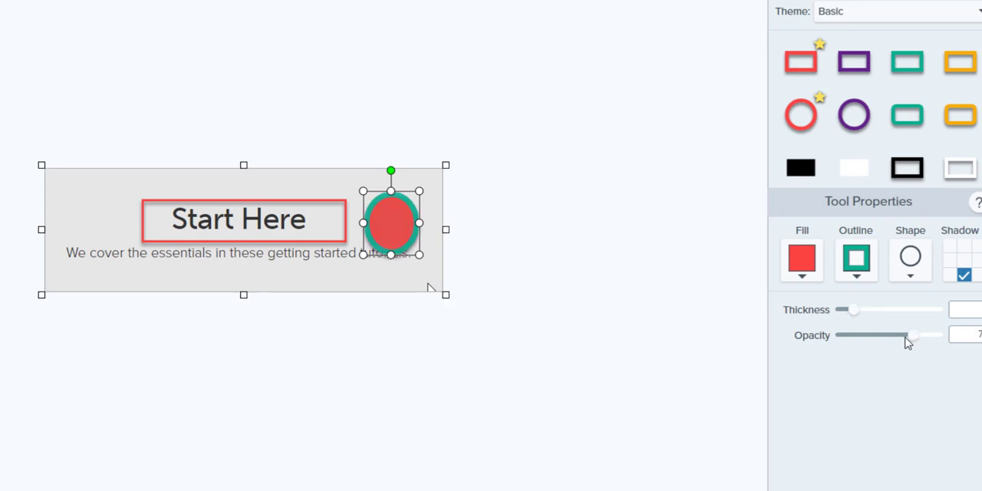
left_click_drag(914, 334, 841, 334)
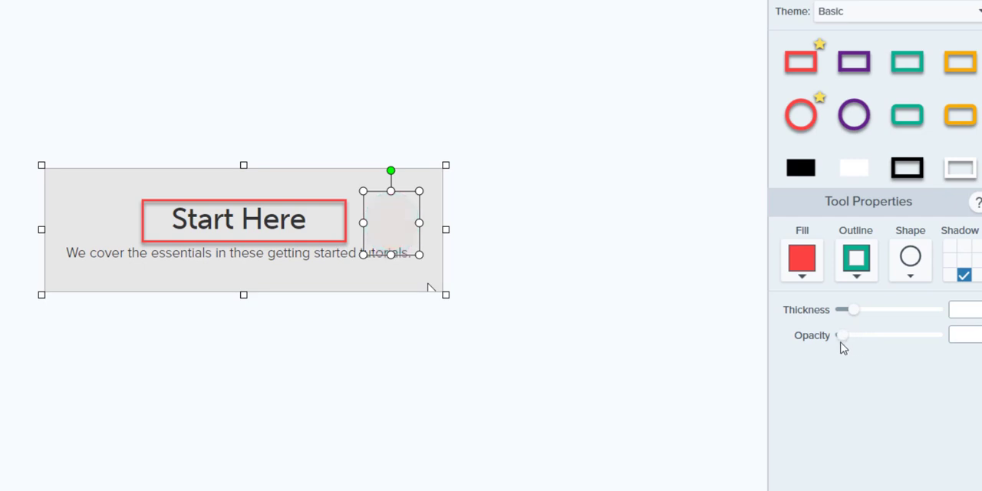
left_click_drag(843, 335, 932, 335)
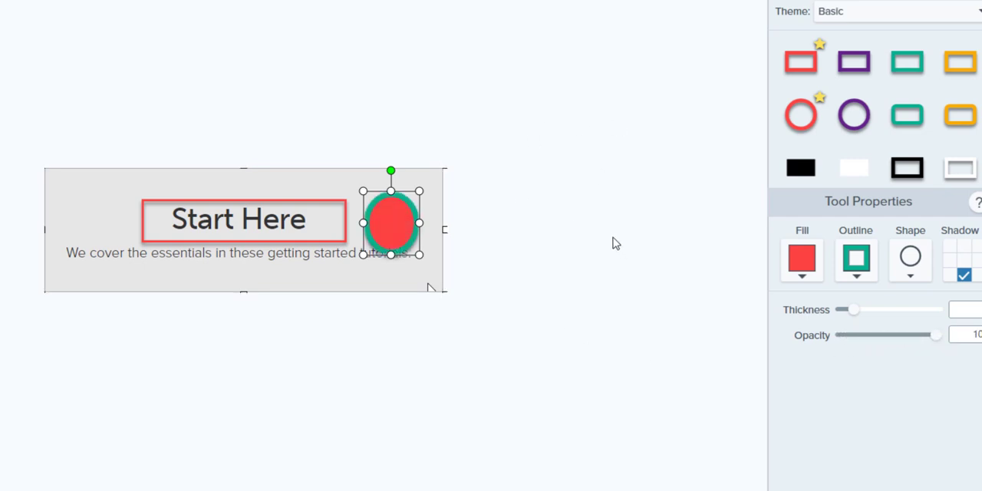
mouse_move(436, 328)
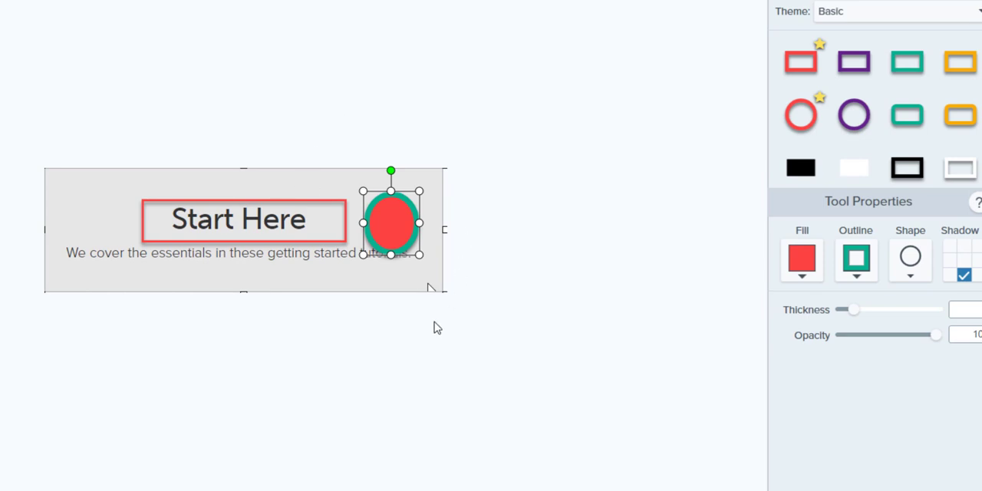
mouse_move(537, 208)
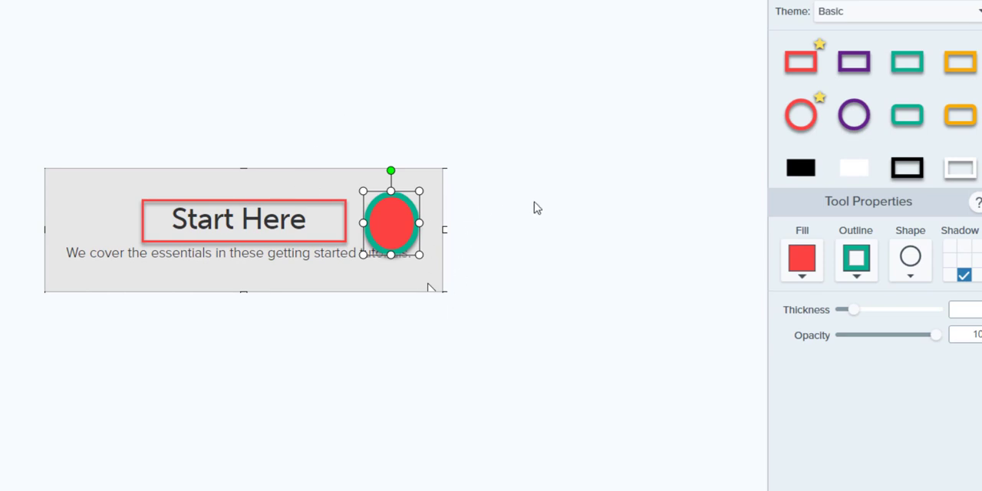